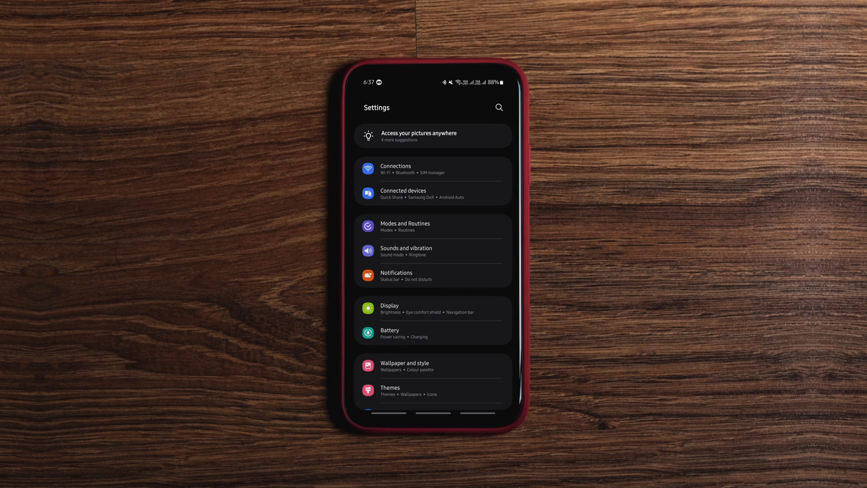
Add a custom AdGuard DNS server and drag the Private DNS Toggle tile into quick settings.
left_click(395, 169)
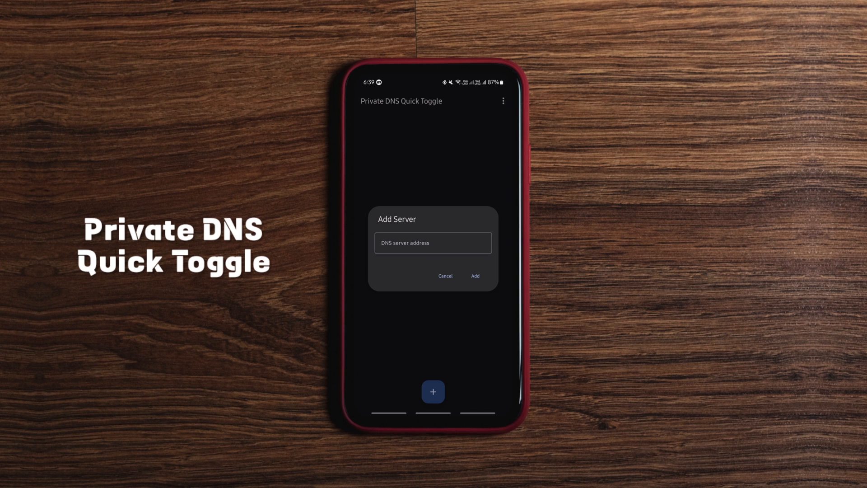
type("dns.adgua")
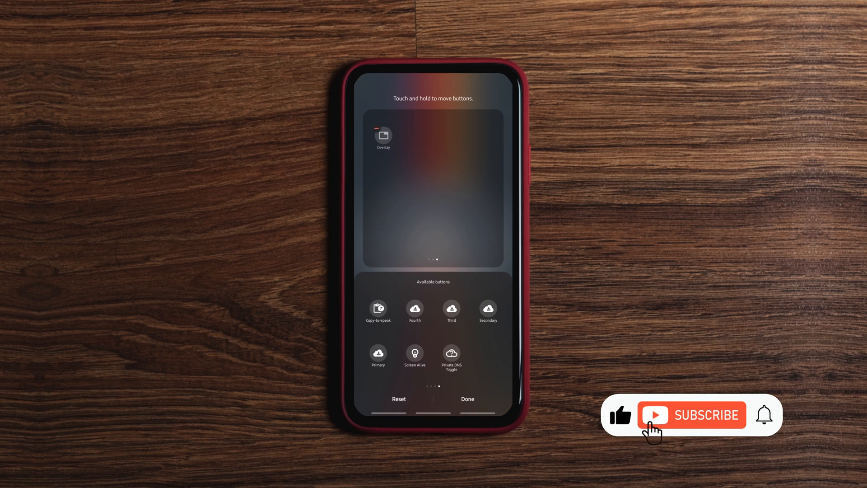
left_click_drag(451, 353, 416, 137)
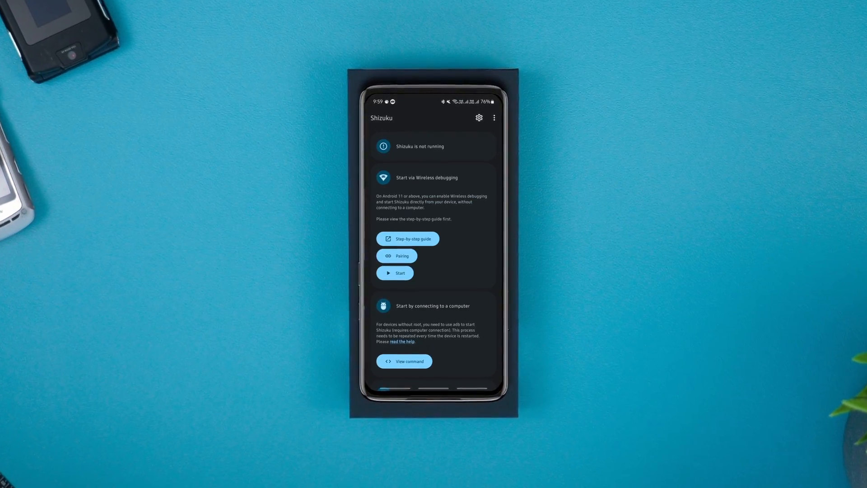
Show Shizuku's Play Store listing with the app already installed.
left_click(395, 273)
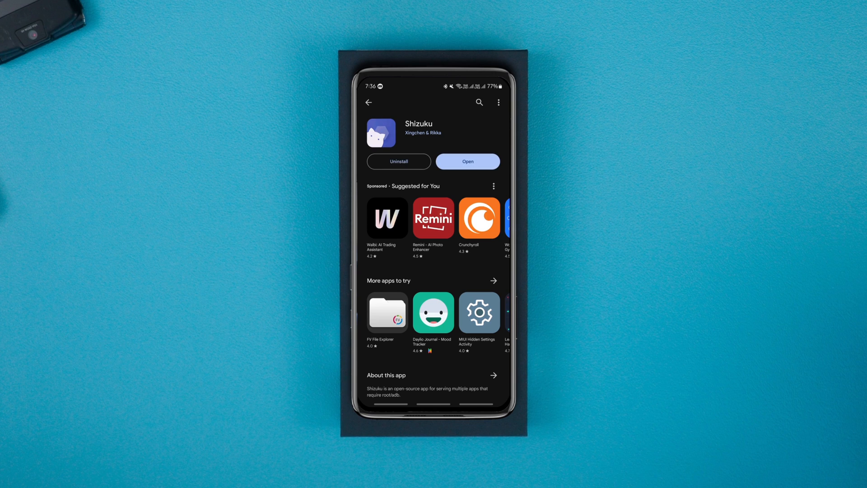
From Shizuku's pairing guide, enable Wireless debugging in Developer options and allow this network.
left_click(467, 160)
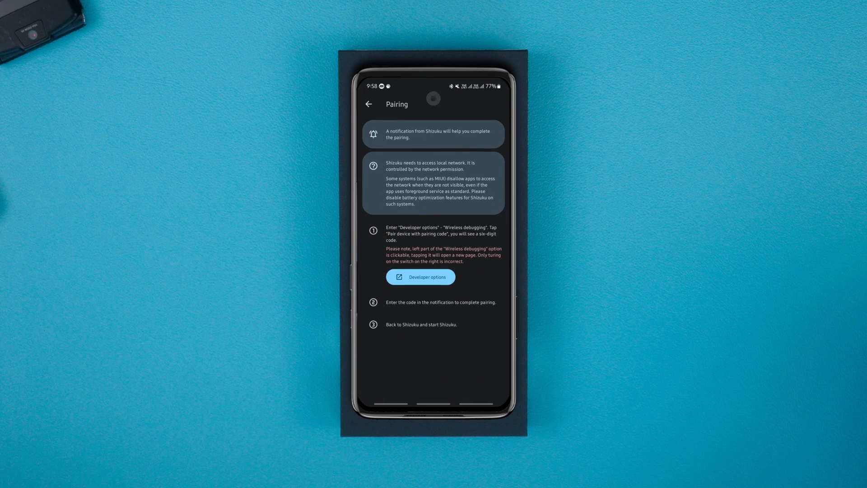
left_click(419, 276)
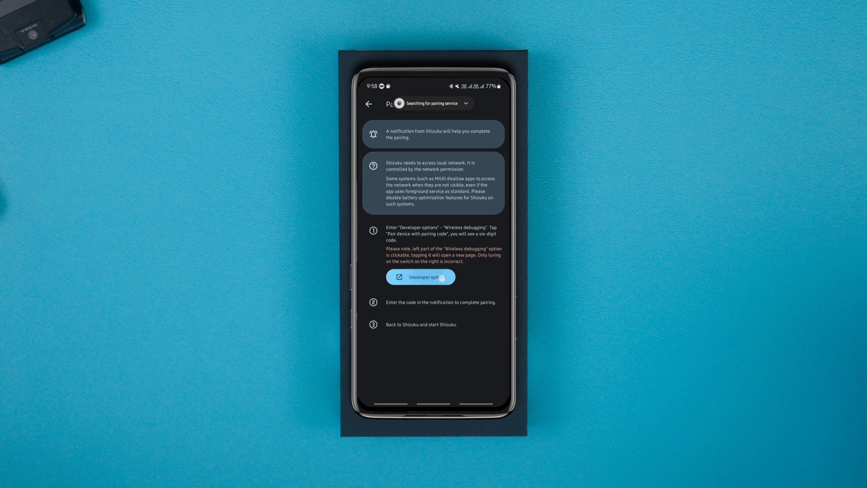
left_click(419, 277)
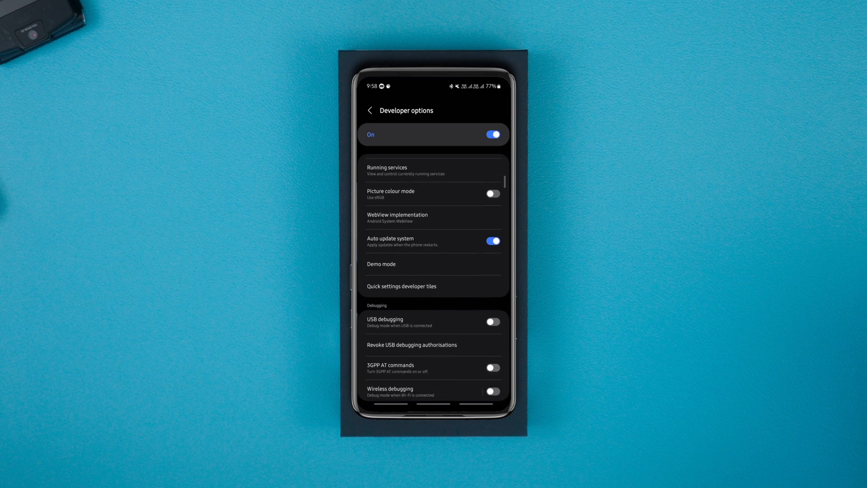
left_click(491, 391)
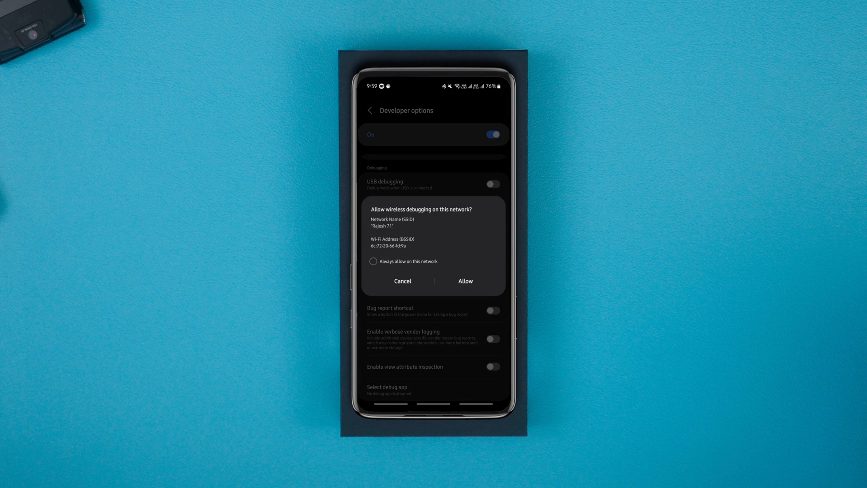
left_click(465, 280)
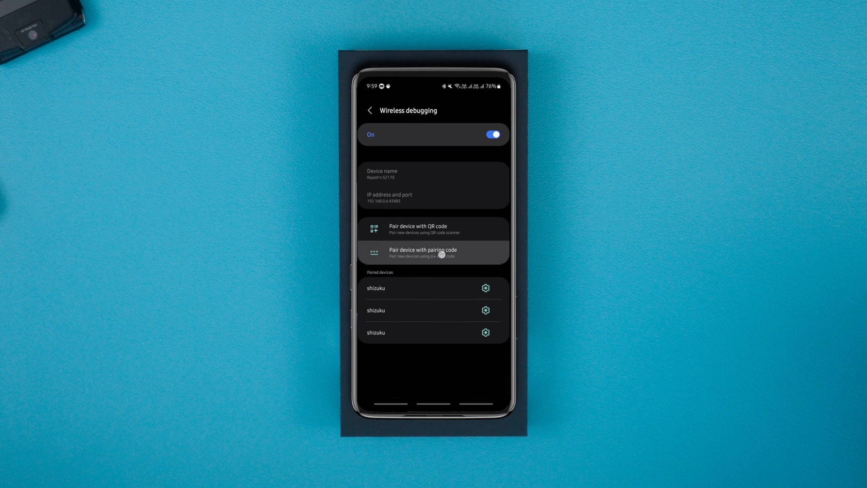
Pair the device with a pairing code entered in Shizuku's notification and return to Shizuku.
left_click(423, 253)
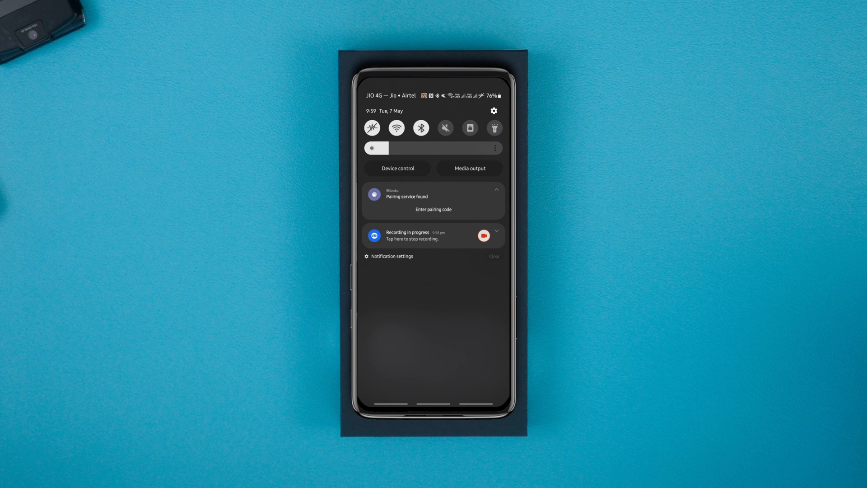
left_click(432, 209)
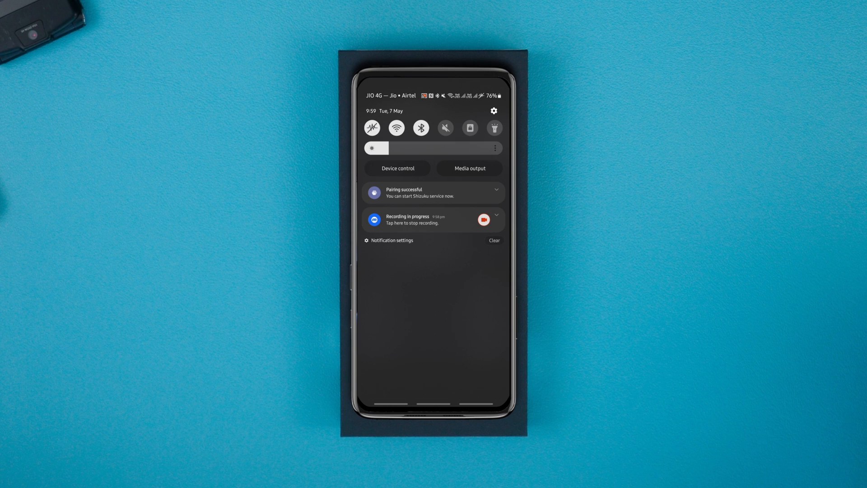
left_click(432, 193)
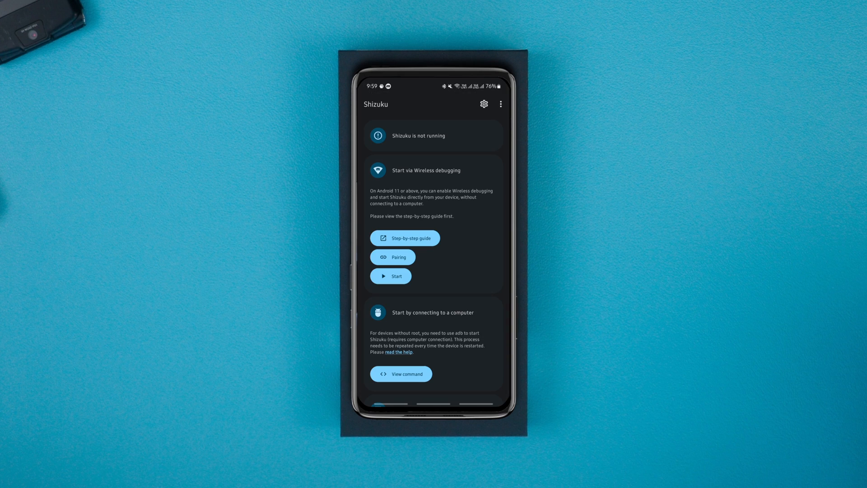
Start the Shizuku service and revoke Anywhere-'s authorization in Application management.
left_click(390, 276)
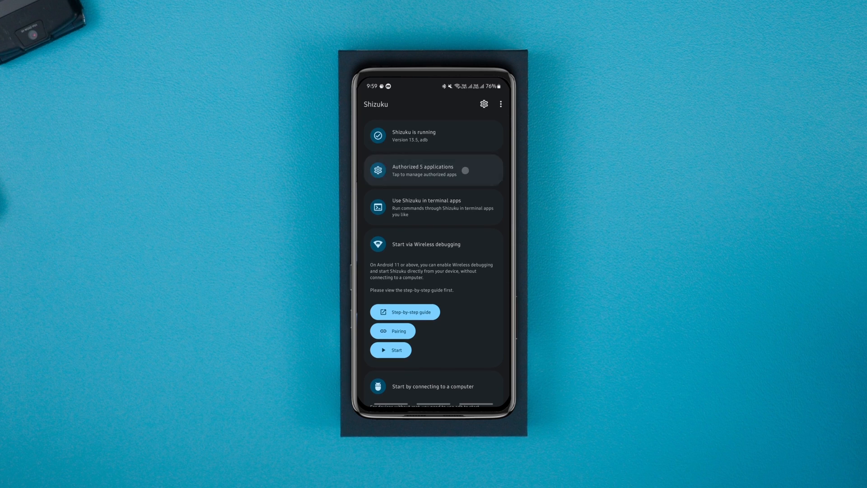
left_click(433, 171)
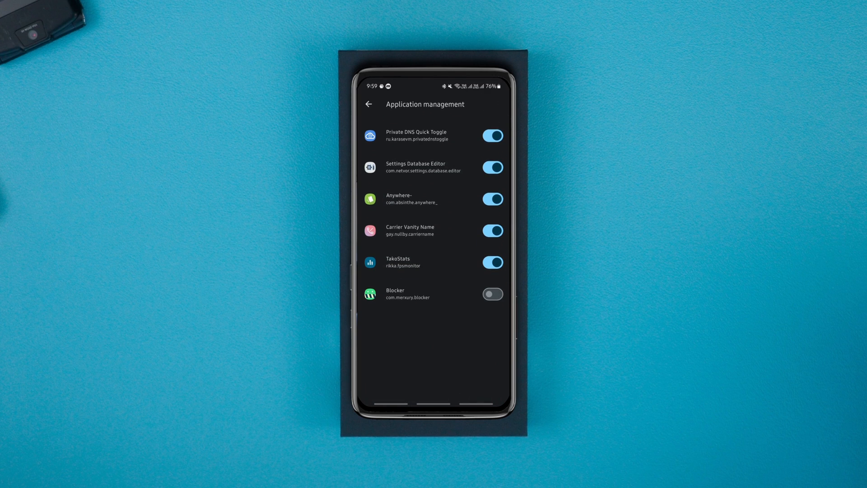
left_click(491, 198)
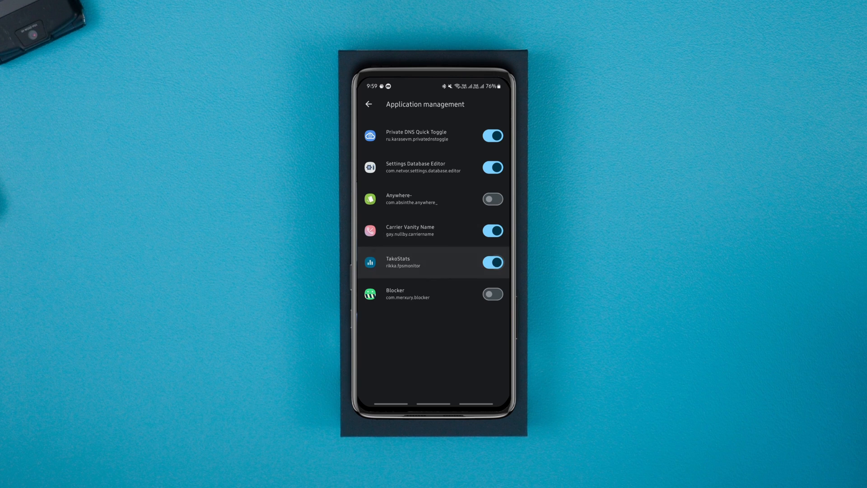
left_click(491, 199)
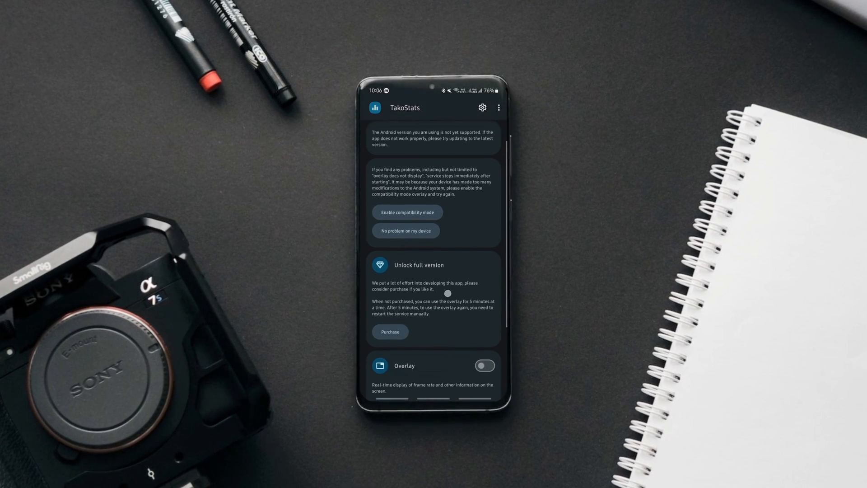
Start TakoStats monitoring and turn on the real-time performance overlay.
left_click(483, 364)
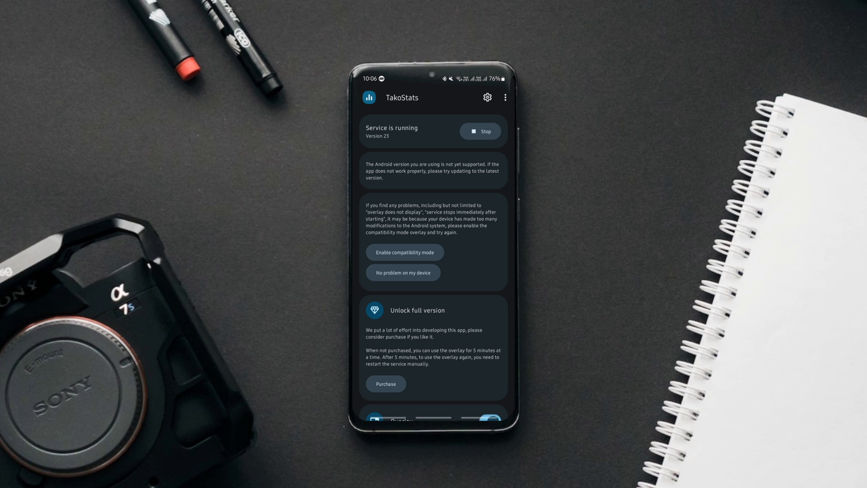
scroll("down", 3)
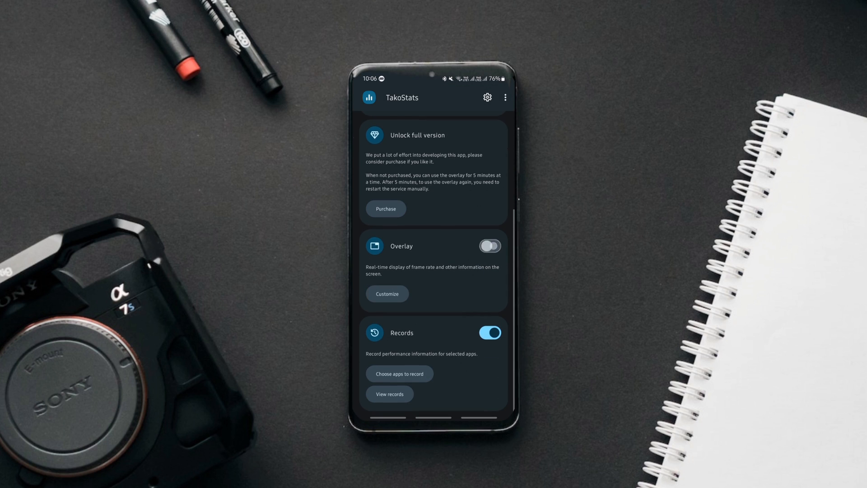
left_click(489, 245)
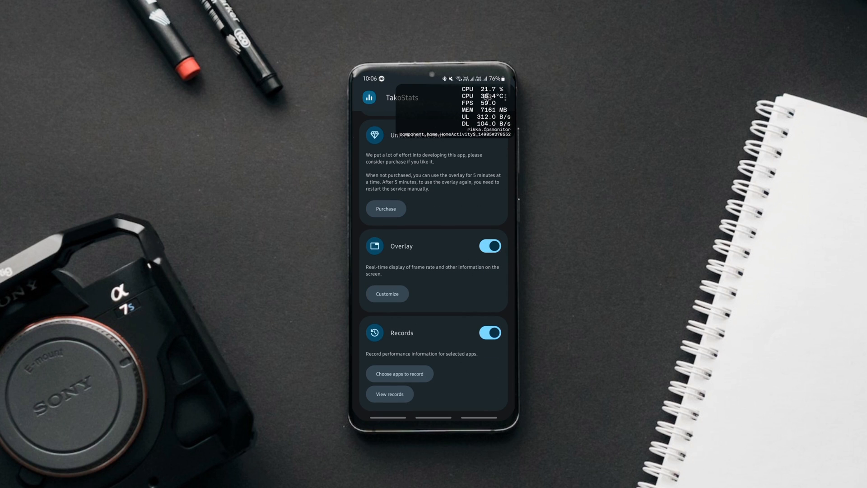
left_click(386, 294)
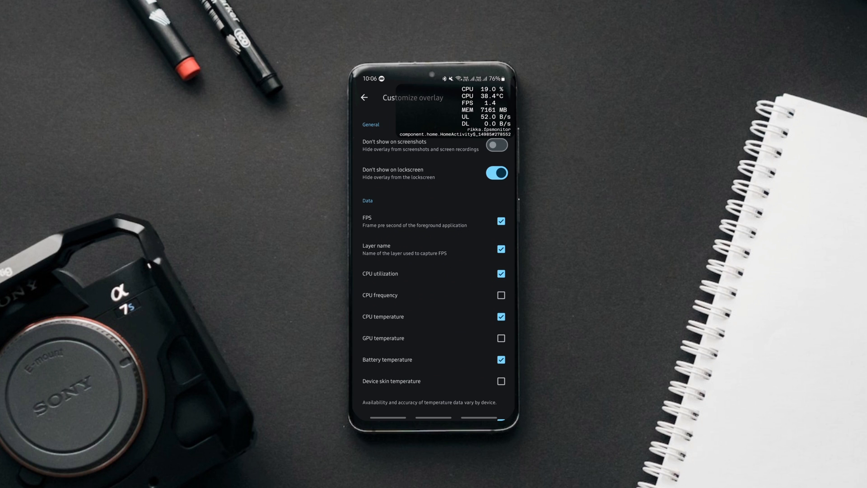
Review the overlay's data checkboxes and set its position to Upper right.
scroll("down", 3)
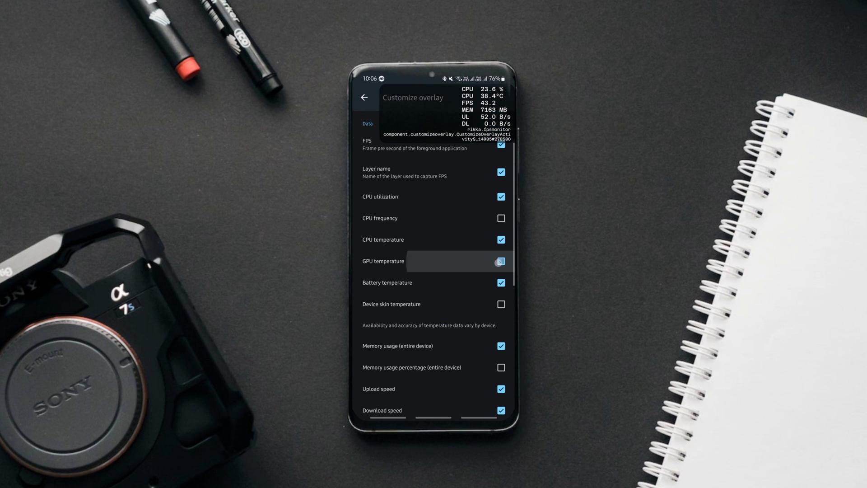
scroll("down", 3)
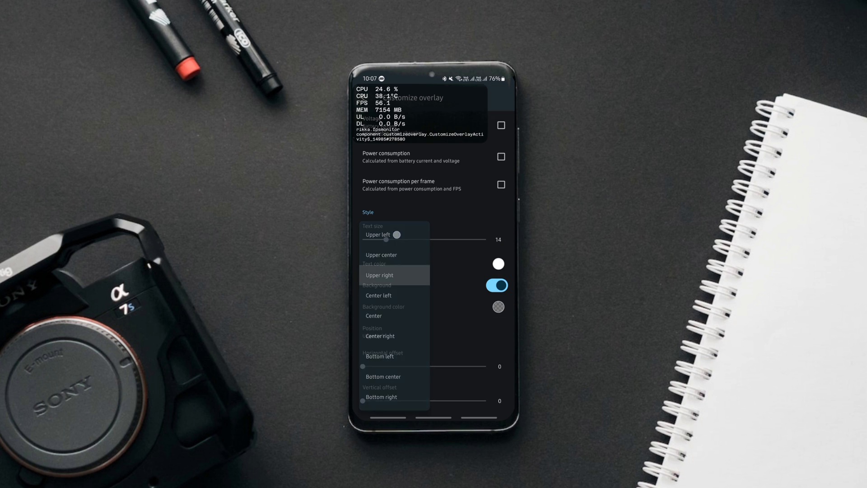
left_click(373, 316)
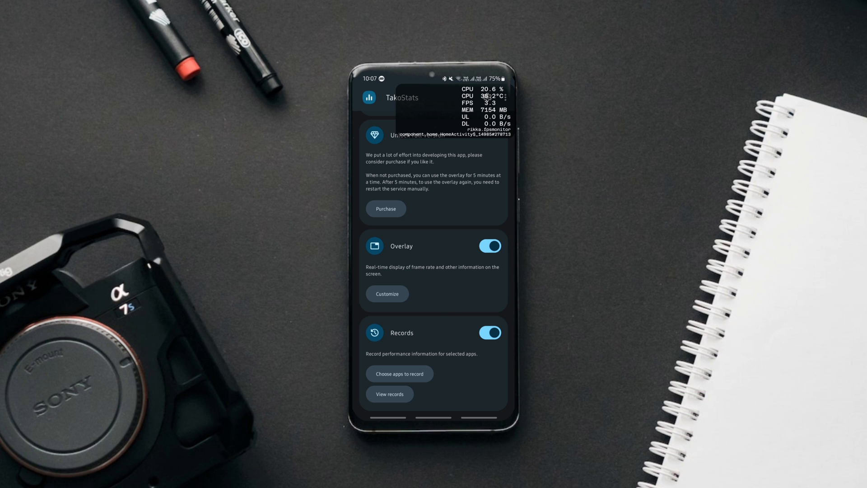
left_click(400, 373)
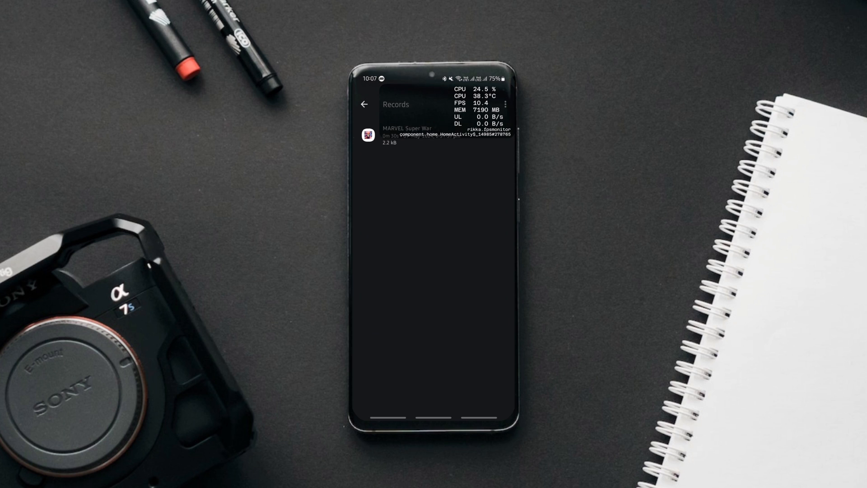
View the MARVEL Super War performance record and its summary fields.
left_click(406, 136)
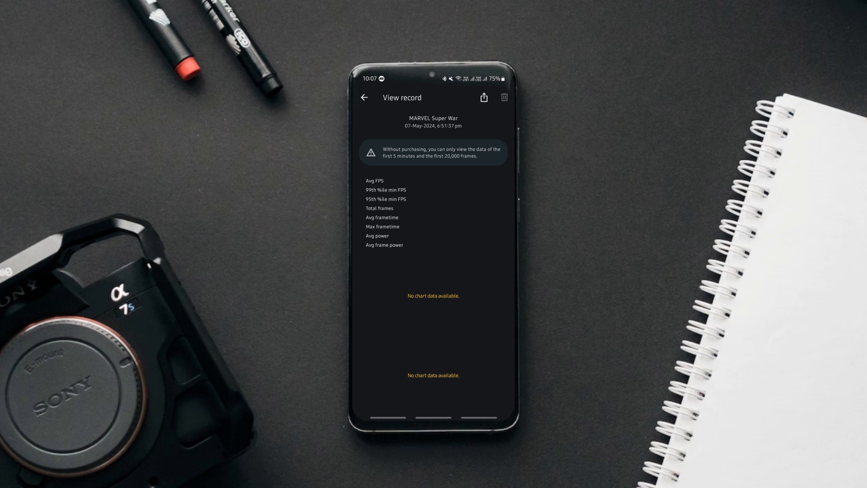
scroll("down", 3)
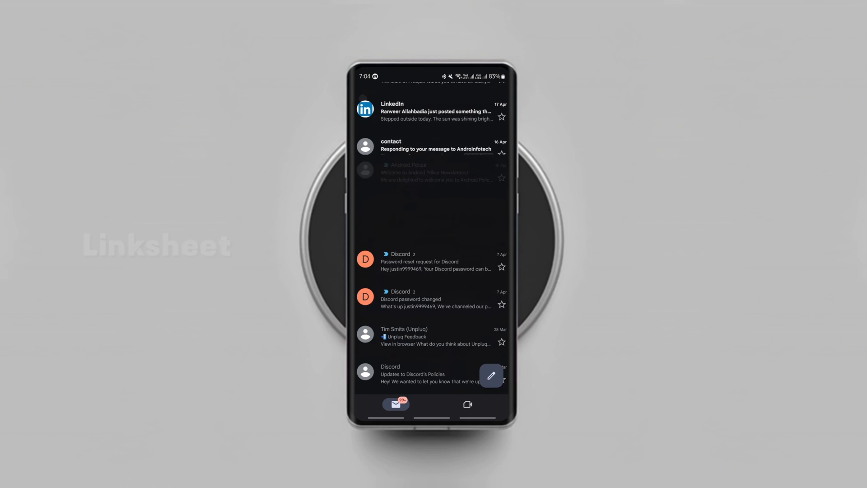
Open a message from the Gmail inbox.
left_click(435, 172)
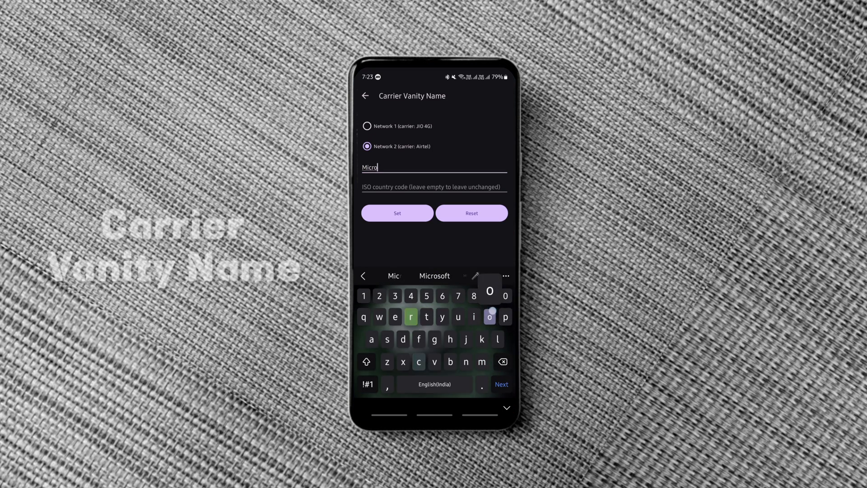
Name the Airtel network Microsoft, then select Network 1 (JIO 4G).
type("soft")
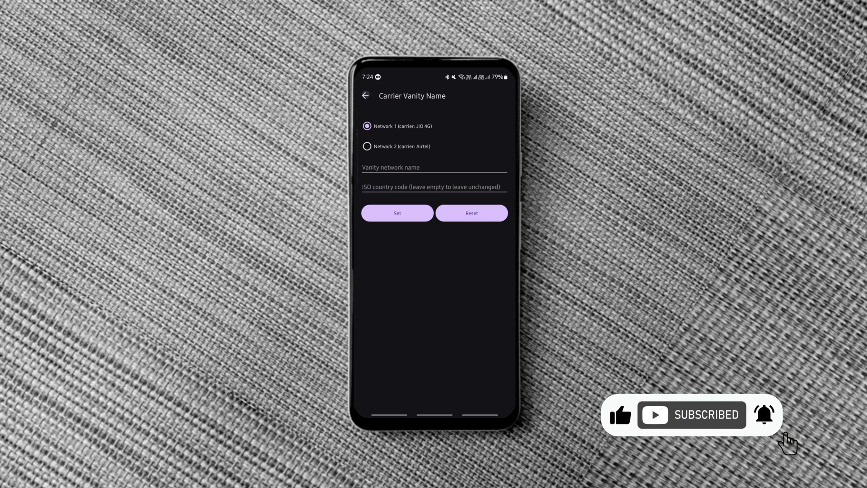
left_click(367, 127)
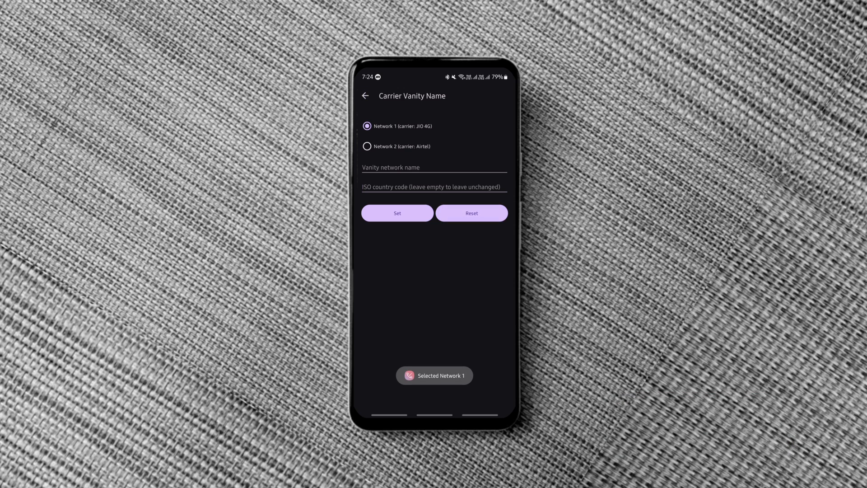
left_click(367, 146)
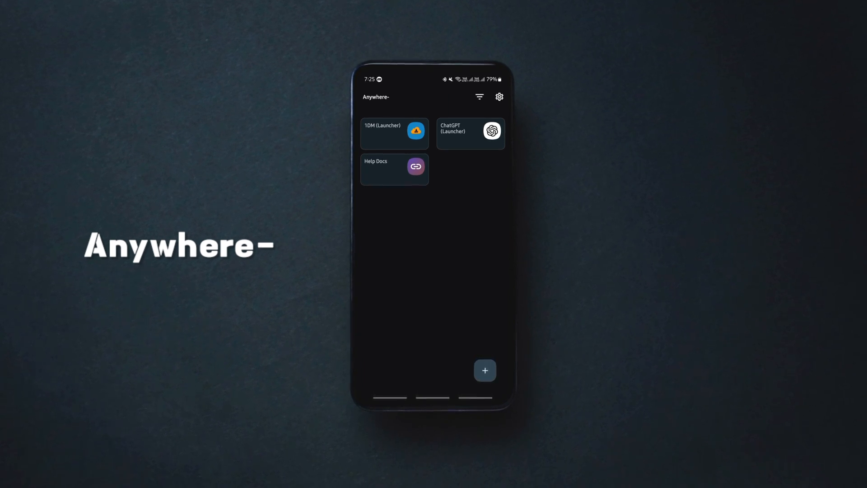
left_click(484, 370)
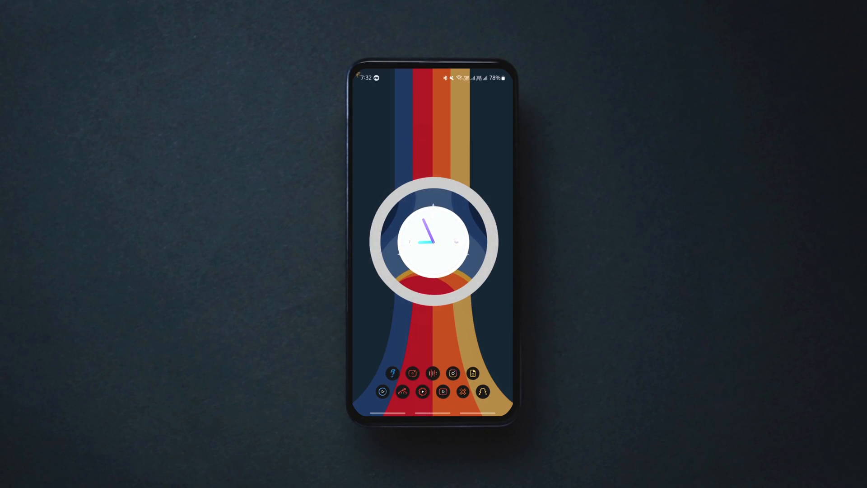
scroll("down", 3)
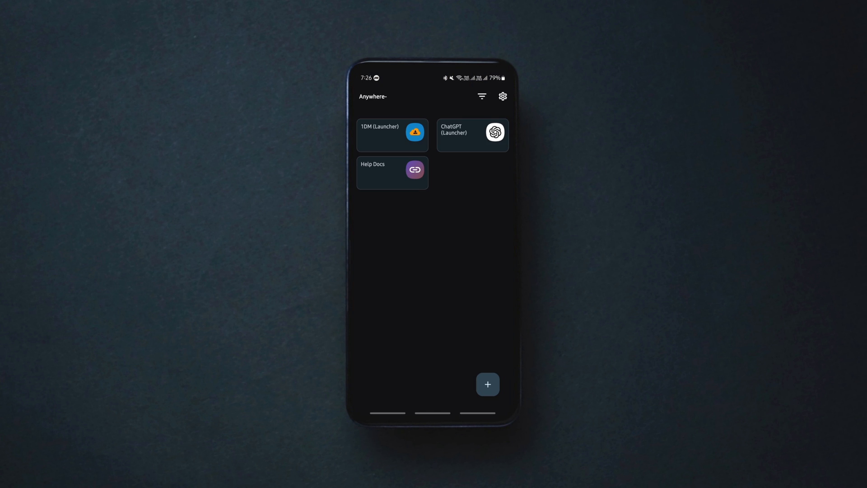
Create a WhatsApp (Exported) activity shortcut from WhatsApp's activity list.
left_click(487, 384)
type("whatsa")
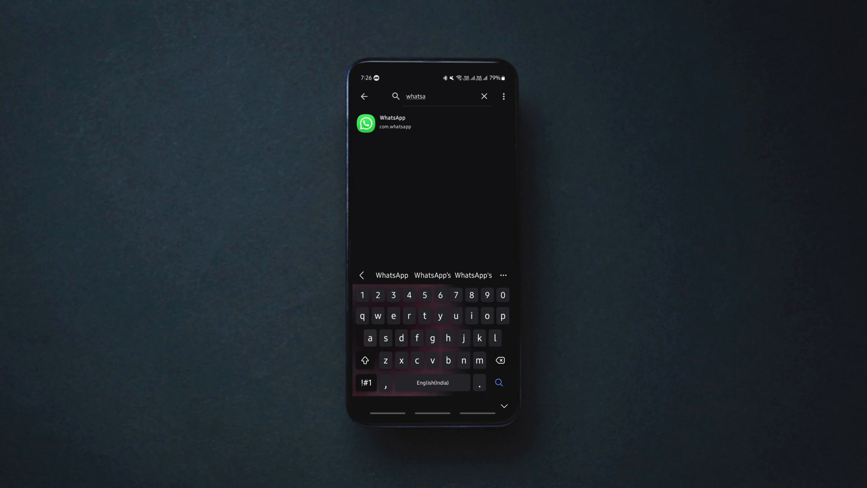
left_click(393, 122)
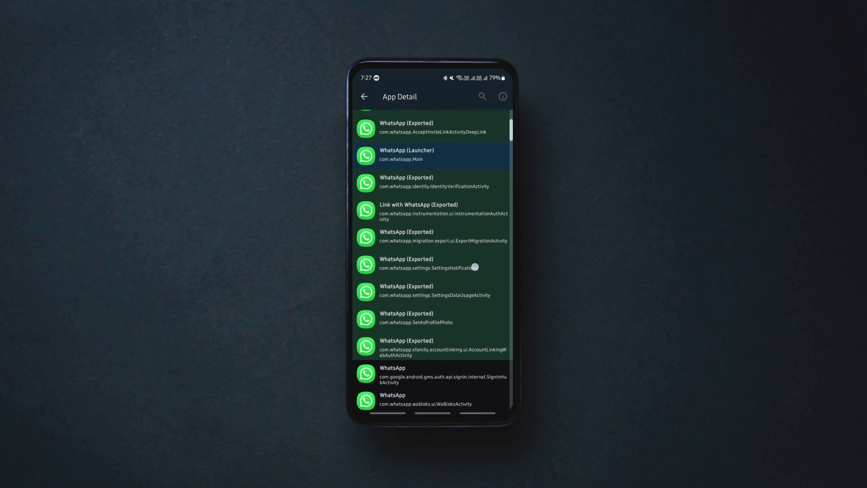
left_click(433, 318)
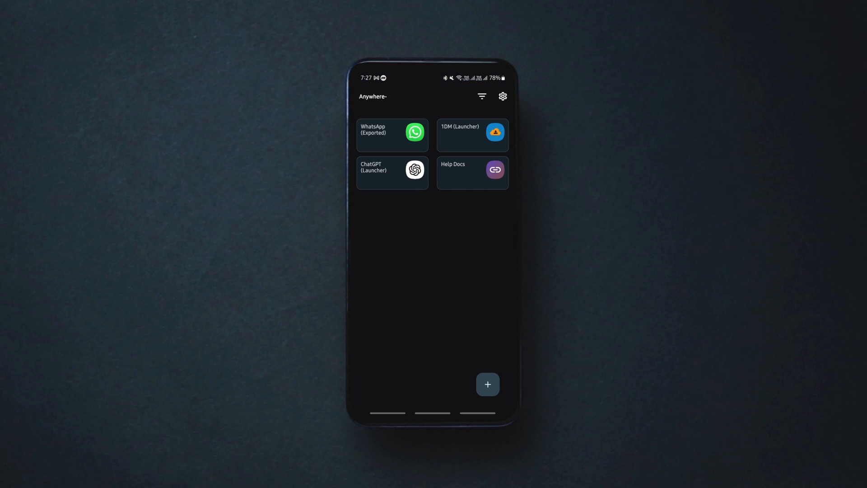
Add the WhatsApp (Exported) and 1DM (Launcher) tiles and check them on the second tile page.
left_click(501, 96)
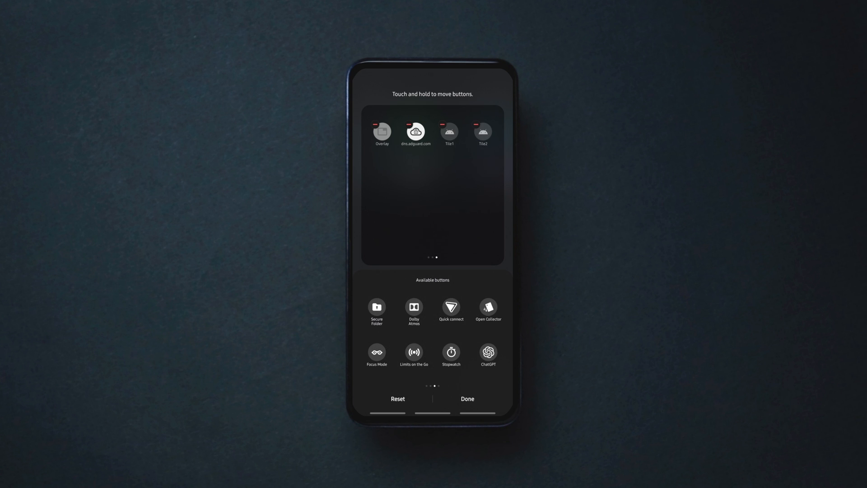
left_click(467, 398)
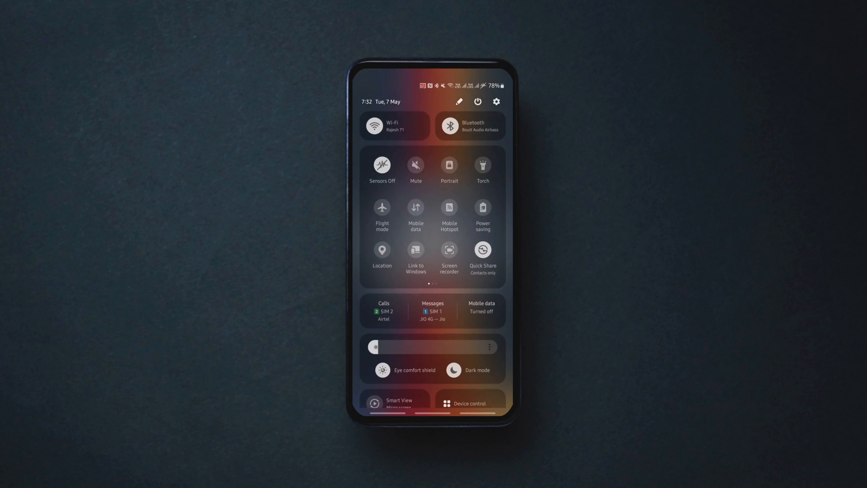
scroll("left", 3)
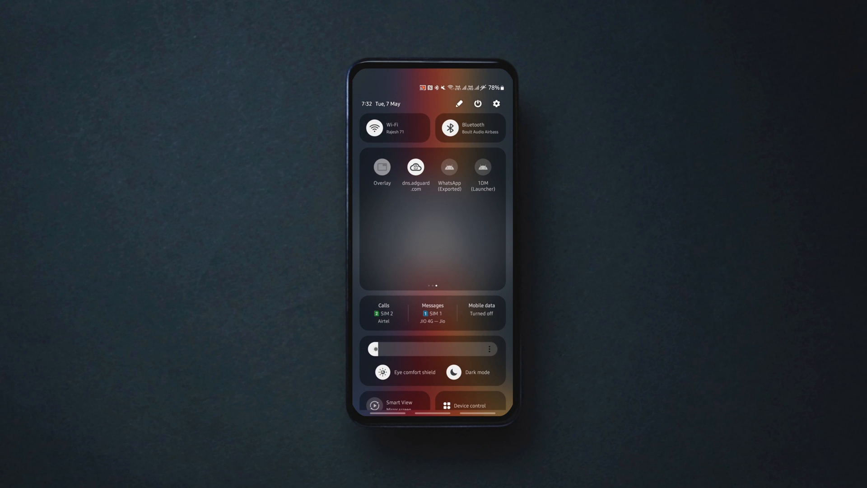